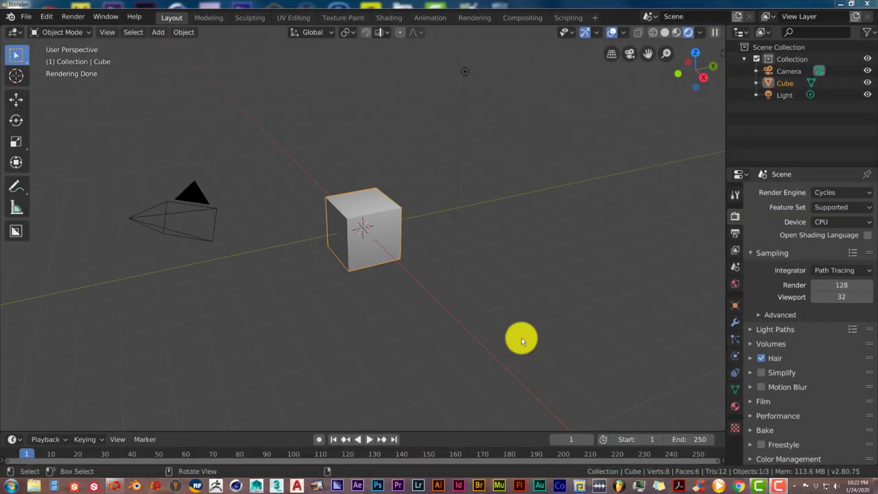
pyautogui.moveTo(486, 377)
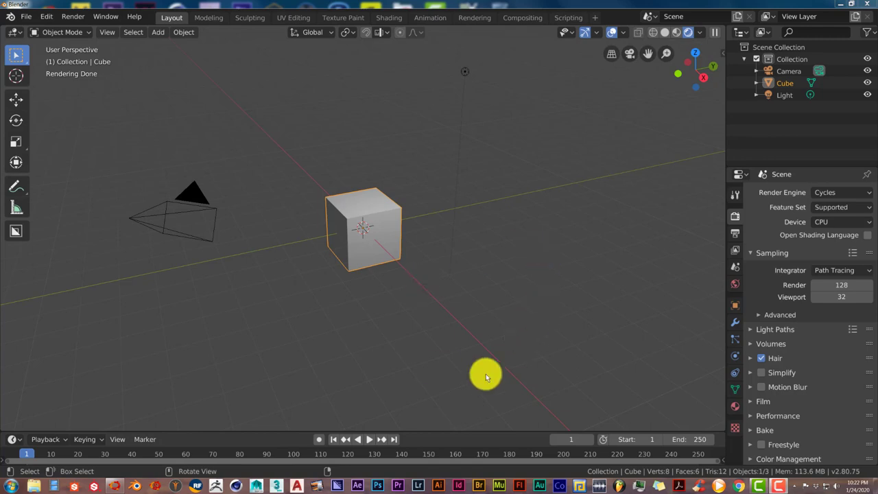
pyautogui.moveTo(412, 288)
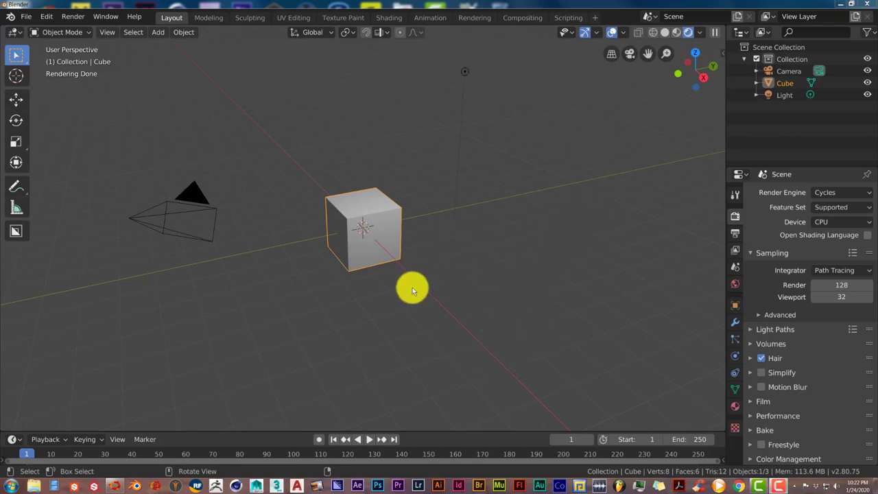
pyautogui.moveTo(458, 323)
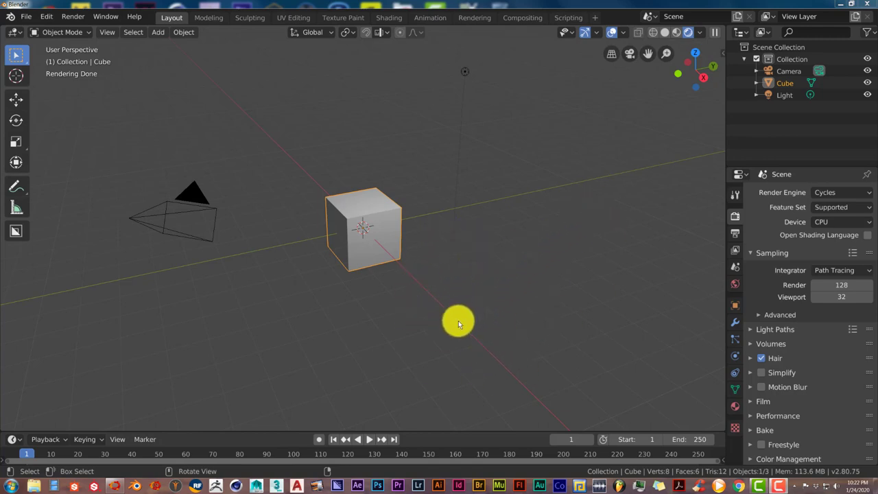
pyautogui.moveTo(412, 345)
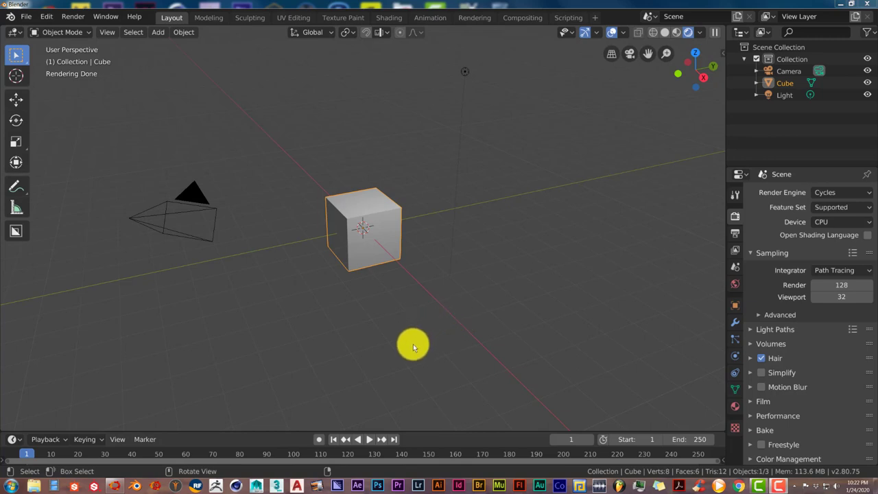
# - Enable the Lighting: Dynamic Sky add-on in Preferences, found by searching 'dyn', then close Preferences
pyautogui.moveTo(413, 346); pyautogui.dragTo(425, 315)
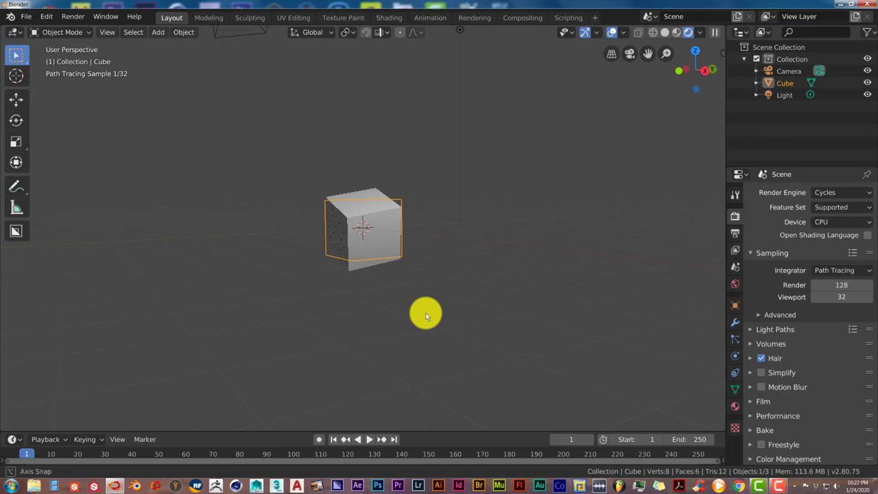
pyautogui.moveTo(426, 315); pyautogui.dragTo(412, 323)
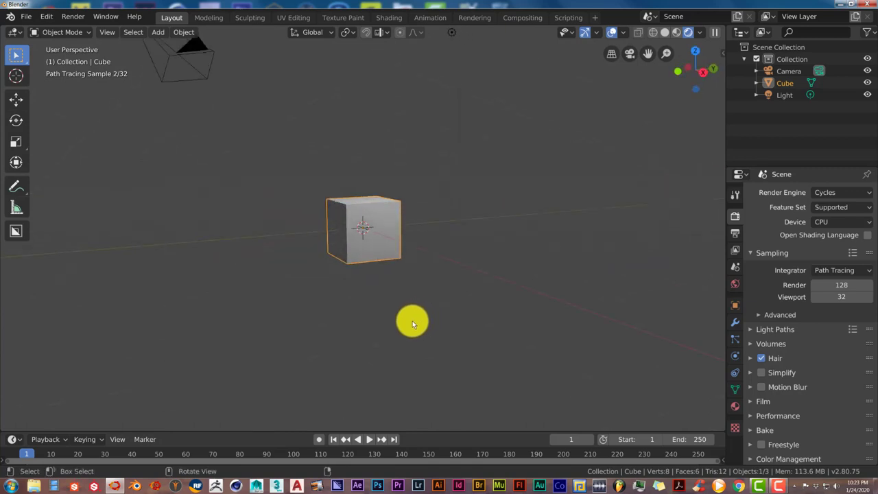
pyautogui.moveTo(412, 323); pyautogui.dragTo(394, 326)
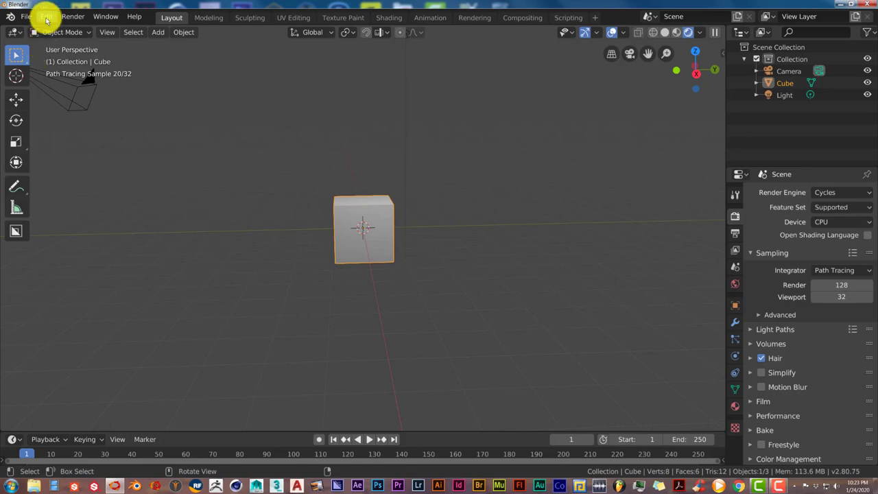
pyautogui.click(46, 17)
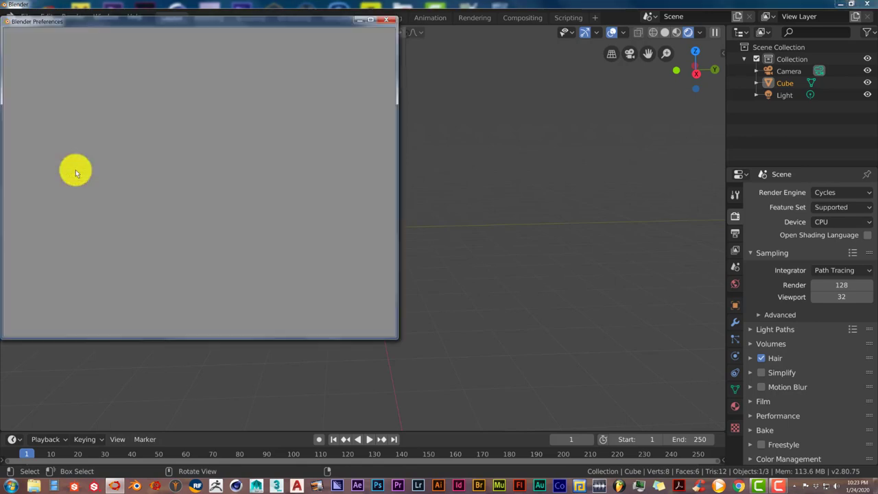
pyautogui.click(26, 136)
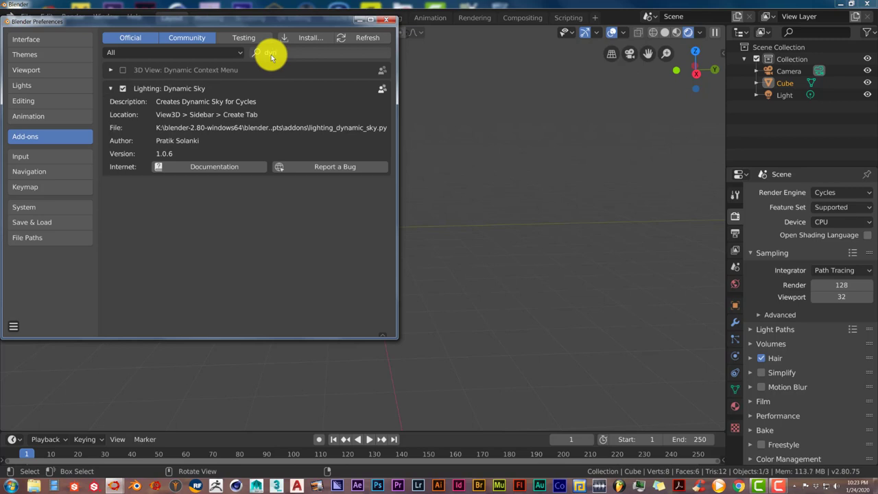
pyautogui.write('yn')
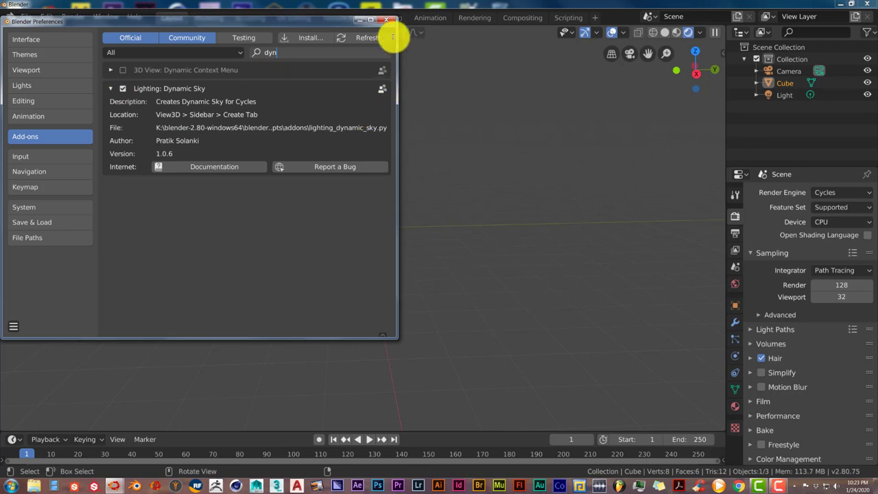
pyautogui.click(387, 21)
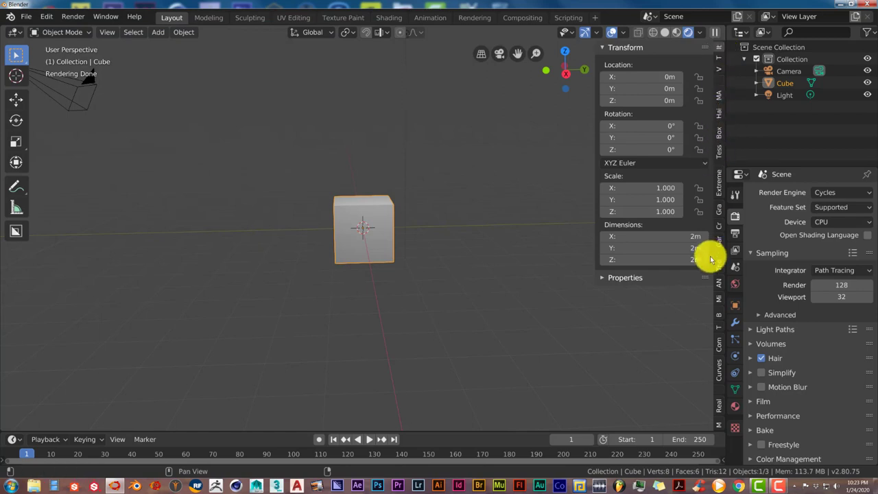
pyautogui.moveTo(720, 387)
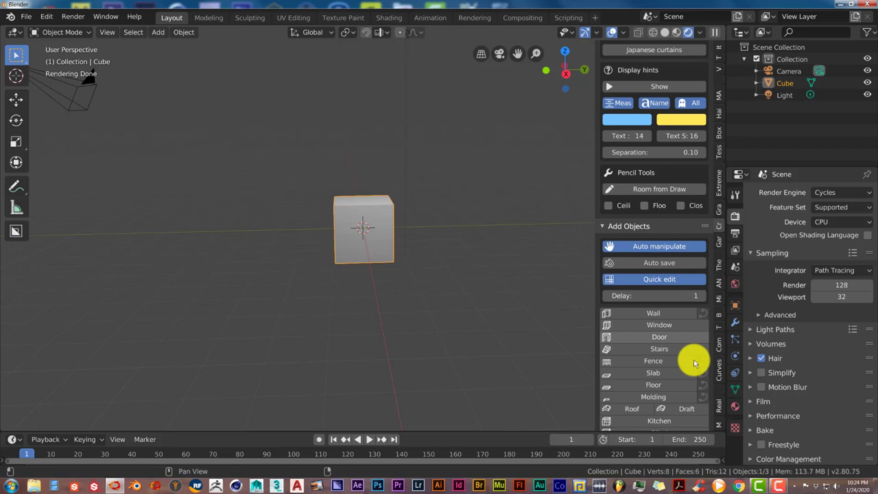
# - Create the Dynamic_1 sky world from the sidebar's Dynamic sky panel
pyautogui.scroll(-3)
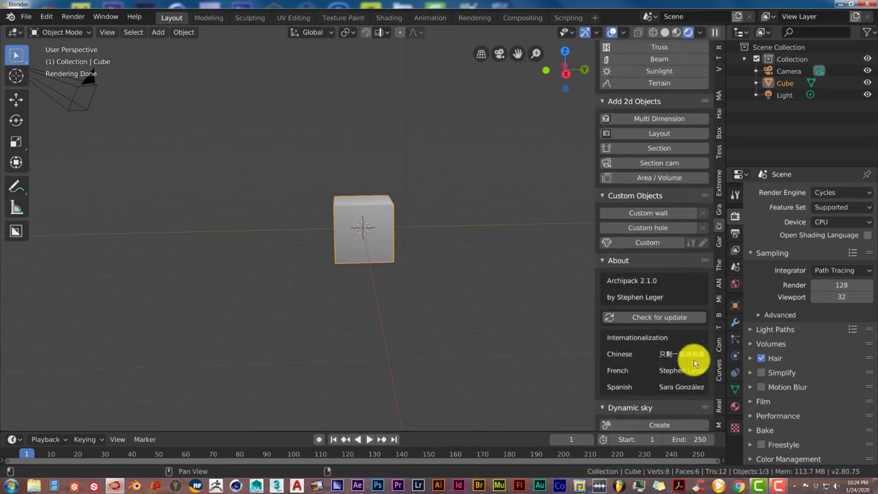
pyautogui.scroll(-3)
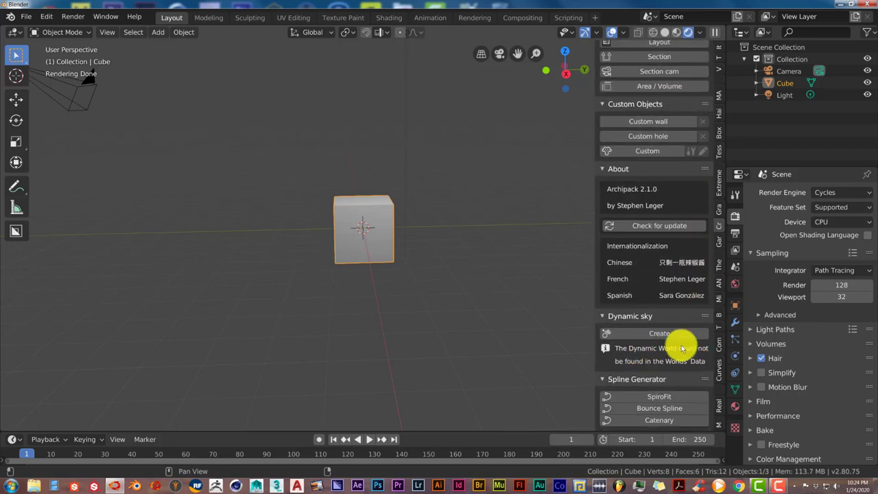
pyautogui.moveTo(669, 314)
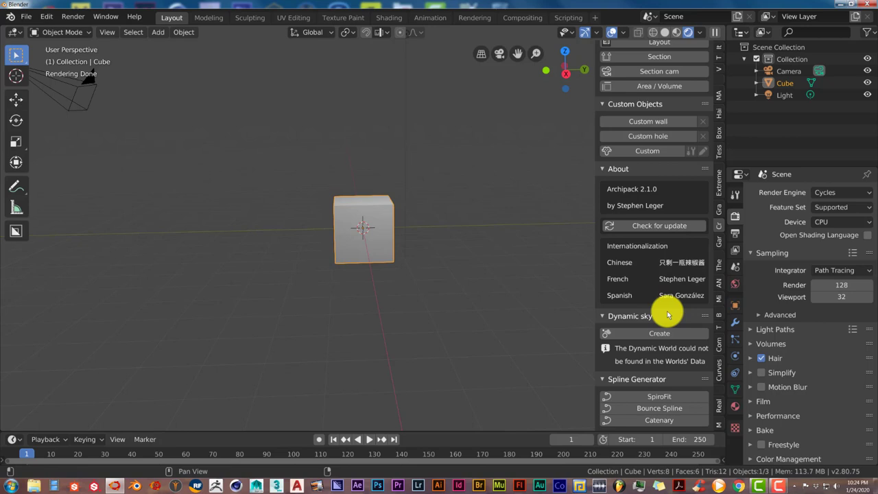
pyautogui.moveTo(643, 361)
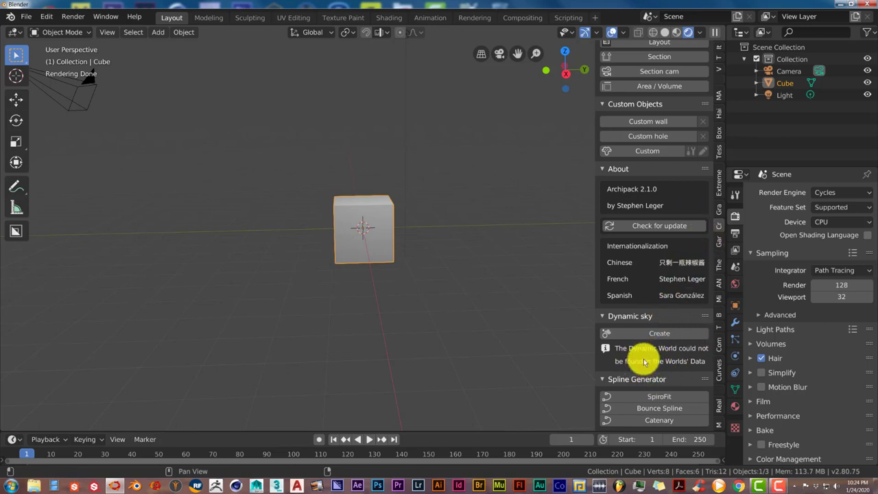
pyautogui.click(659, 333)
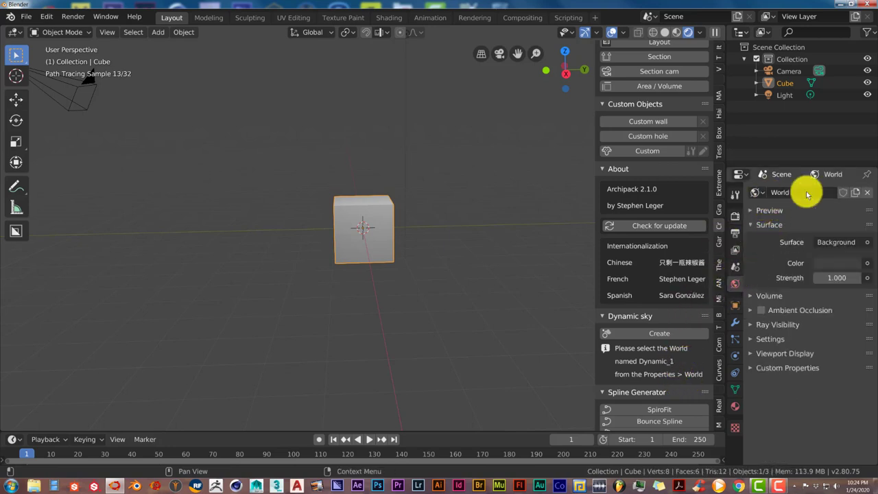
pyautogui.moveTo(779, 192)
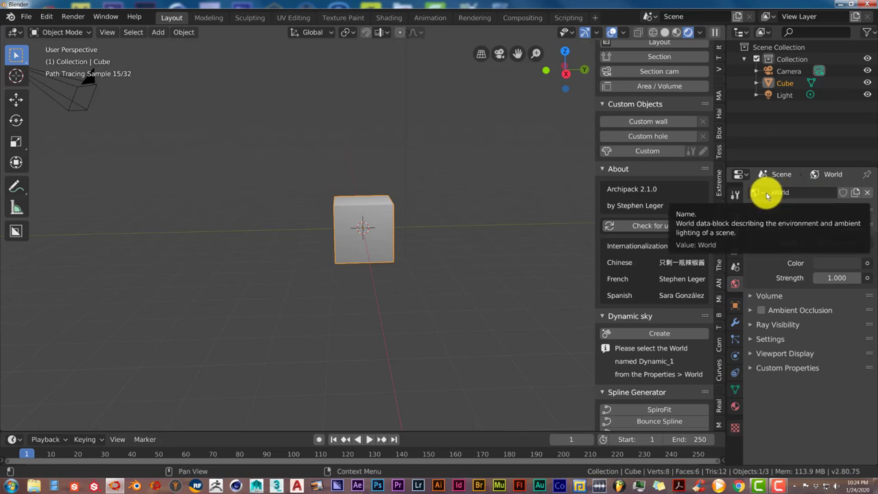
# - Select Dynamic_1 as the scene world in World properties
pyautogui.click(757, 192)
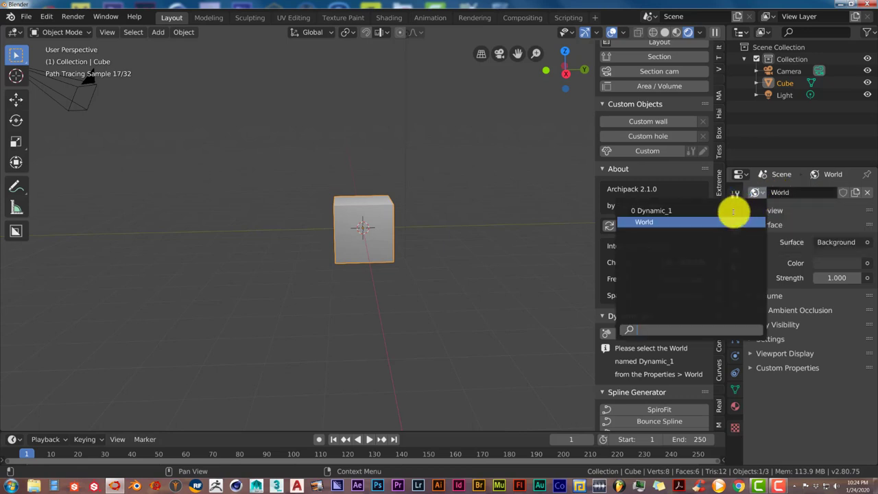
pyautogui.click(650, 210)
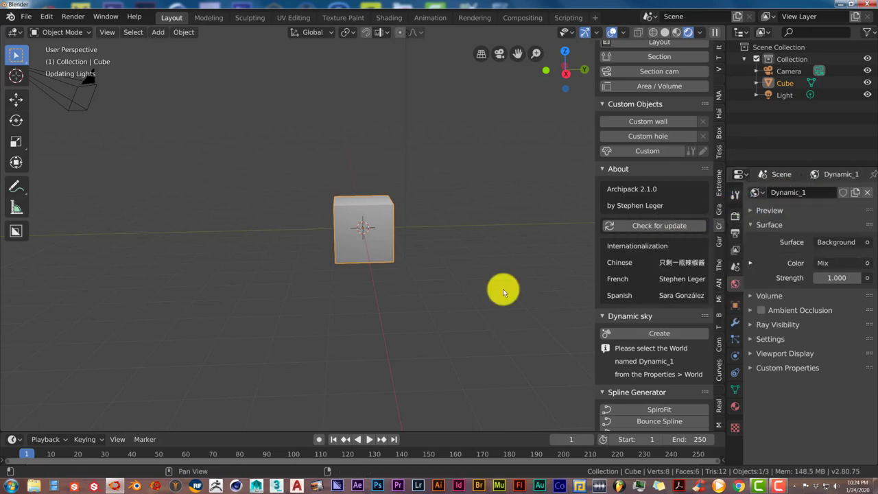
pyautogui.click(659, 332)
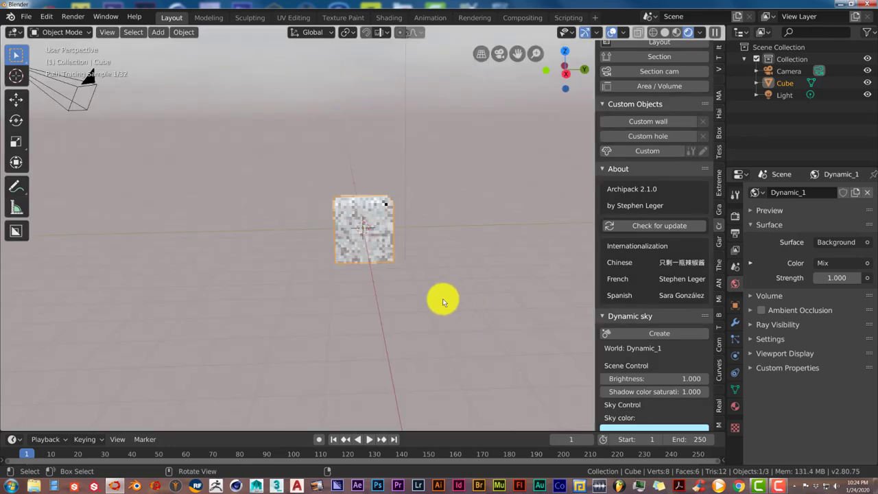
pyautogui.moveTo(476, 252)
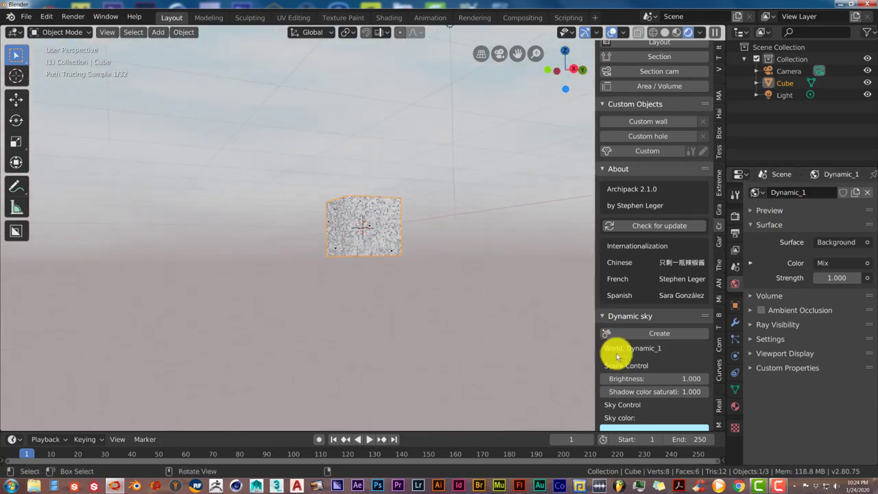
pyautogui.scroll(-3)
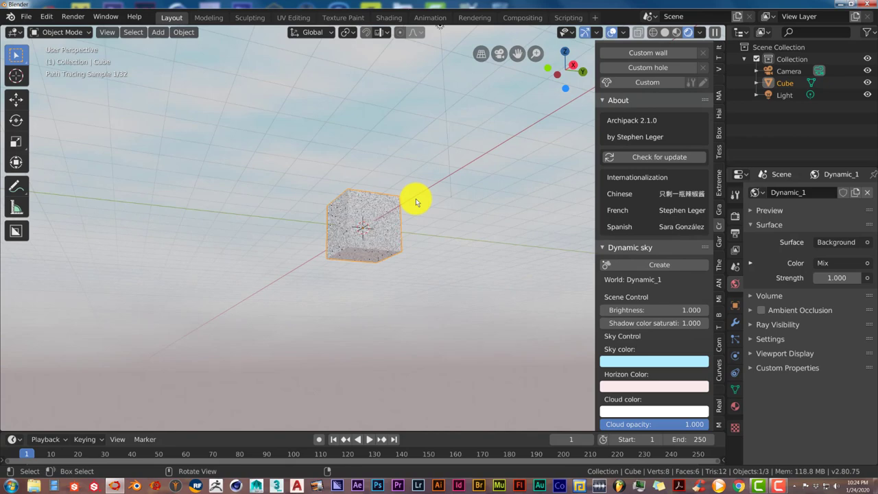
pyautogui.moveTo(378, 220)
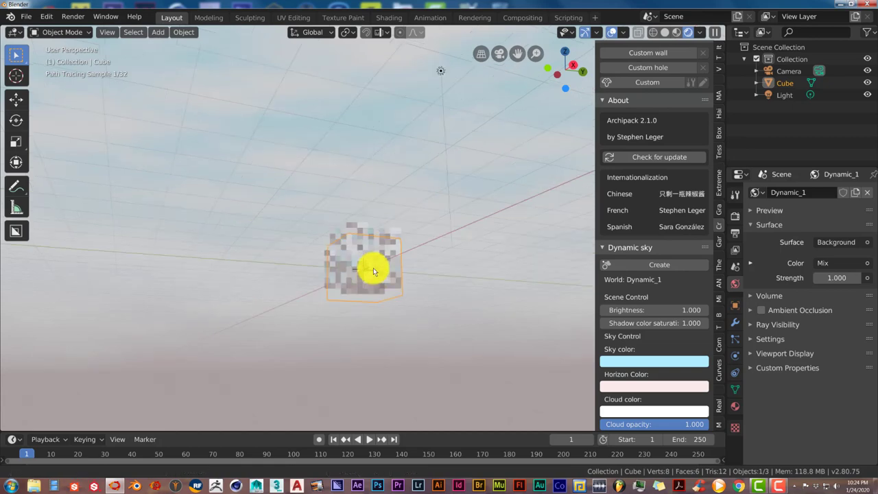
pyautogui.moveTo(373, 271); pyautogui.dragTo(384, 237)
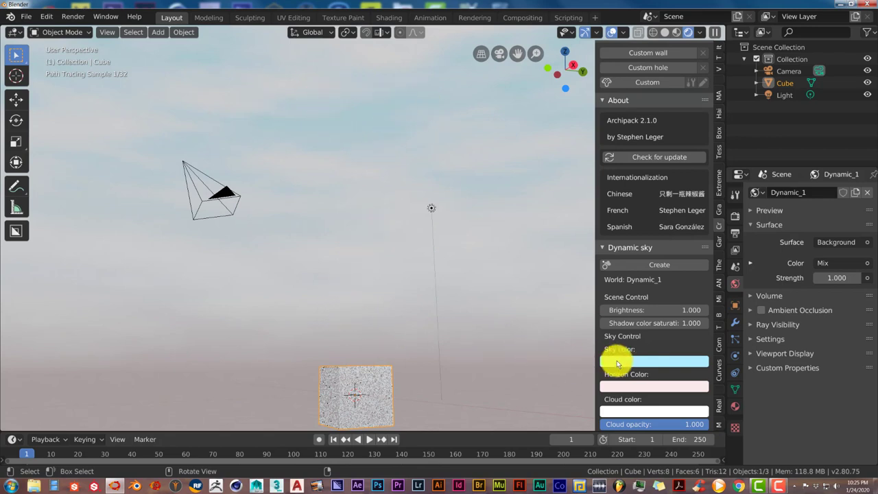
# - Raise the Dynamic Sky colour's saturation to vivid blue and orbit to inspect the sky
pyautogui.click(654, 361)
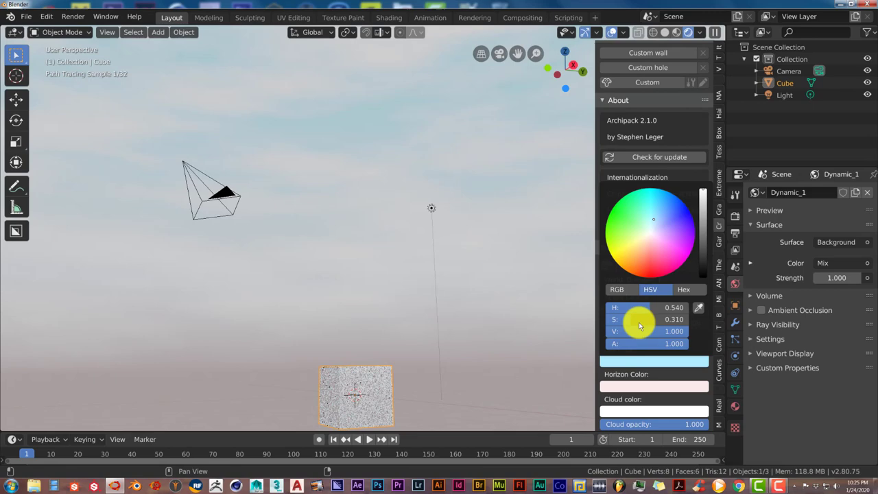
pyautogui.moveTo(654, 220); pyautogui.dragTo(660, 194)
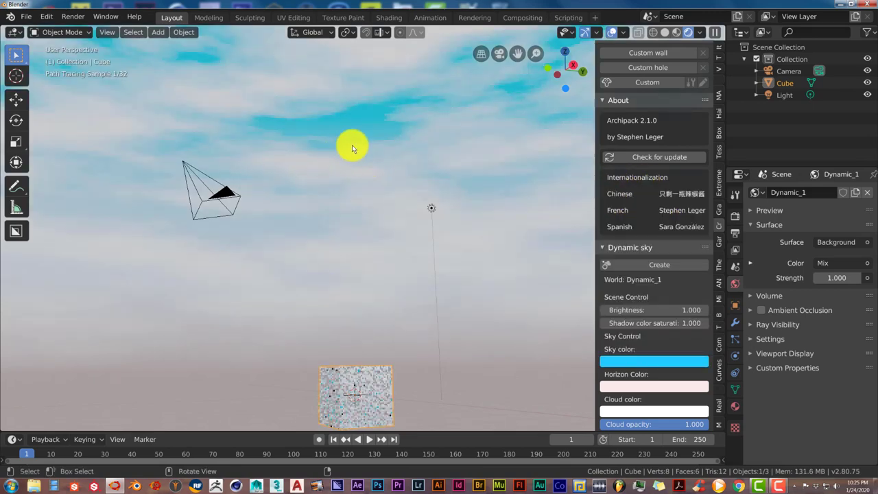
pyautogui.moveTo(350, 147); pyautogui.dragTo(316, 157)
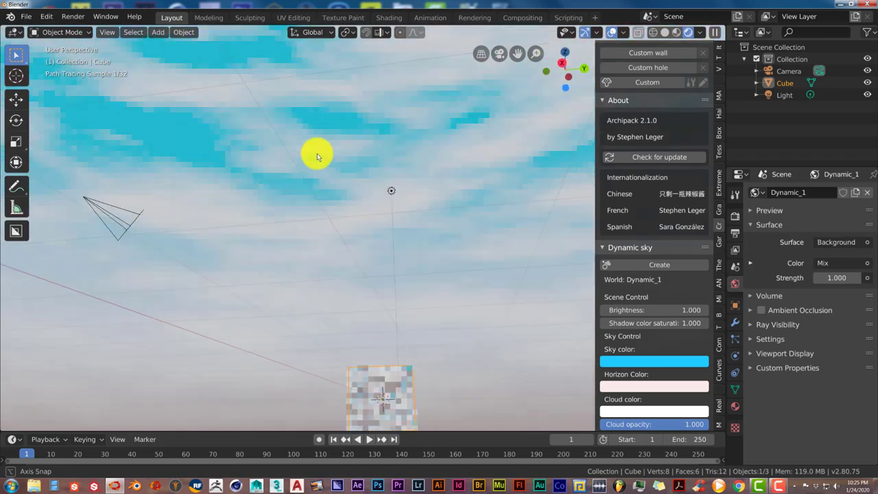
pyautogui.moveTo(317, 156); pyautogui.dragTo(372, 191)
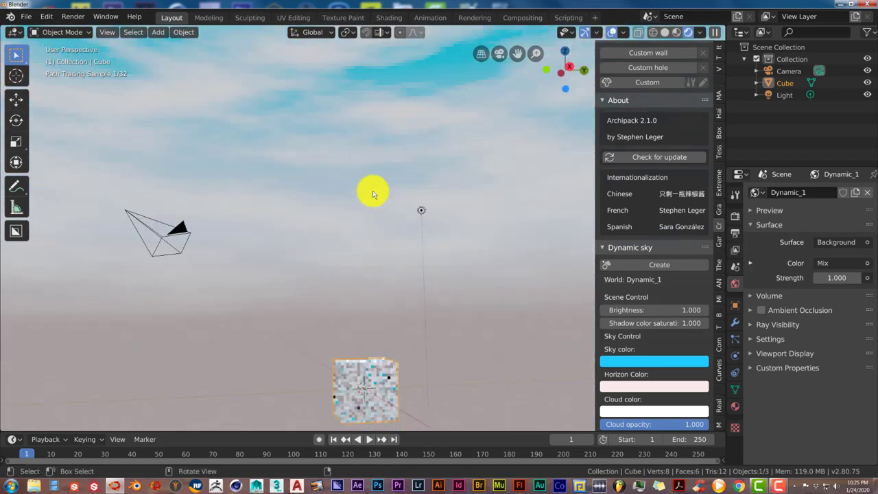
pyautogui.moveTo(374, 192); pyautogui.dragTo(347, 181)
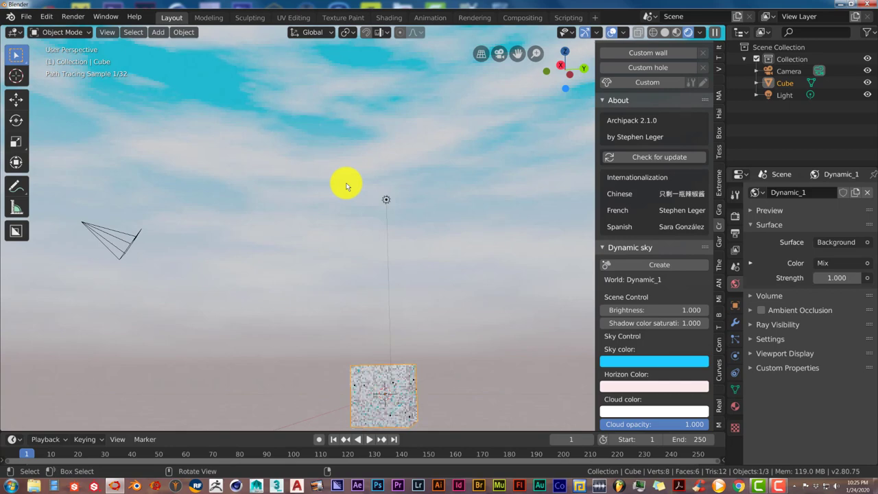
pyautogui.moveTo(572, 347)
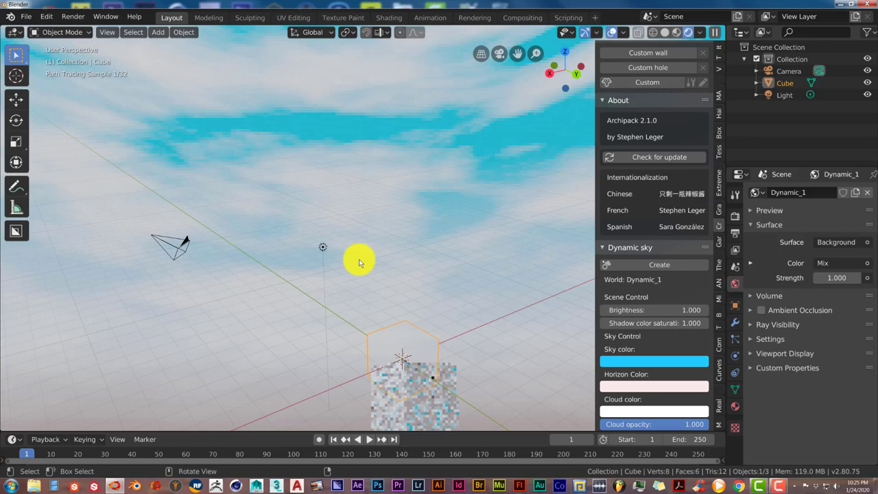
pyautogui.moveTo(357, 261); pyautogui.dragTo(420, 170)
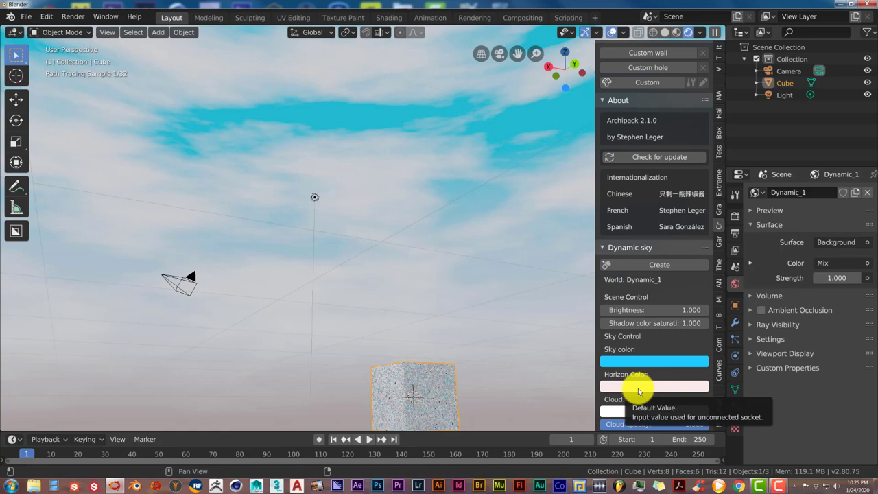
# - Set the Dynamic Sky horizon colour to light blue
pyautogui.click(654, 386)
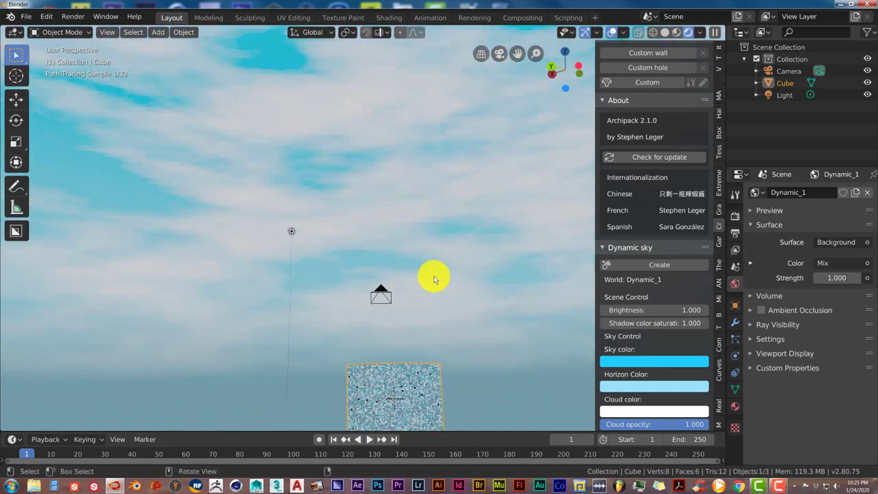
pyautogui.moveTo(439, 323)
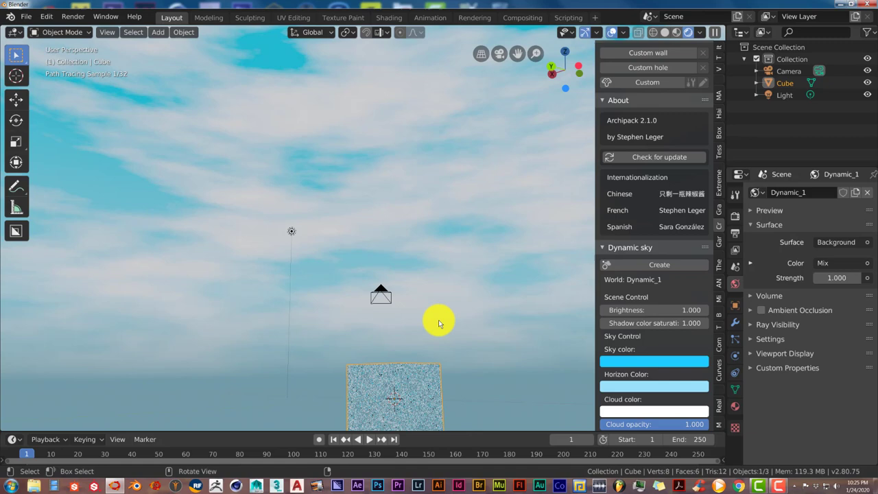
pyautogui.moveTo(662, 362)
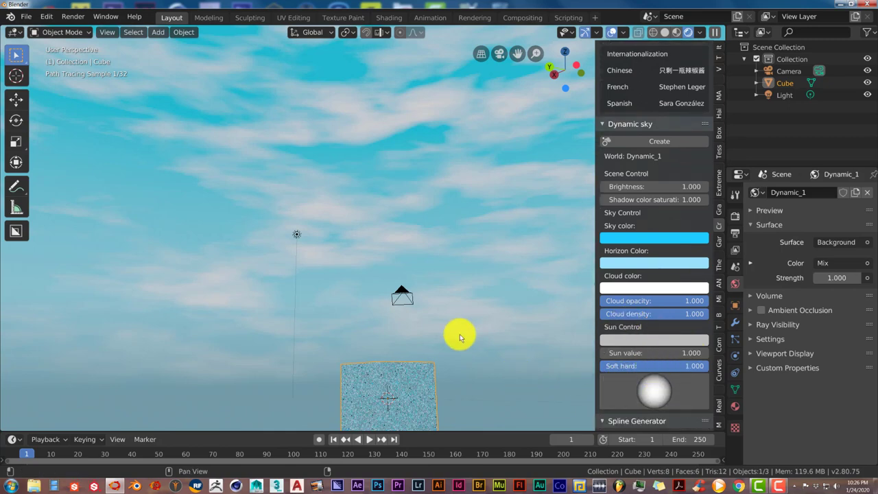
pyautogui.moveTo(449, 362)
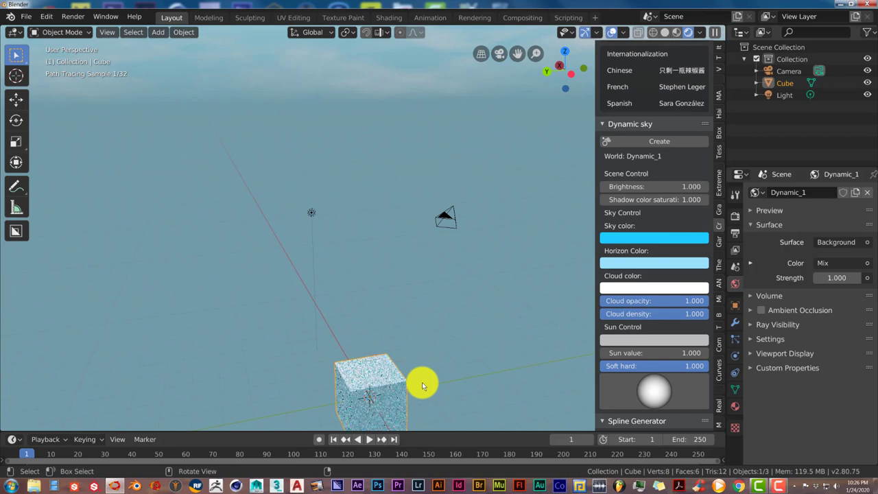
# - Add a plane scaled into a large ground beneath the cube, then select the Move tool
pyautogui.click(158, 32)
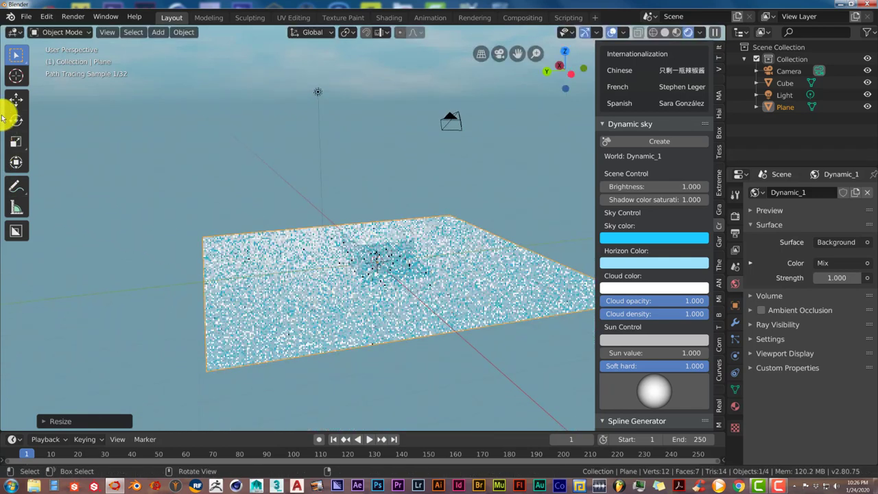
pyautogui.click(16, 99)
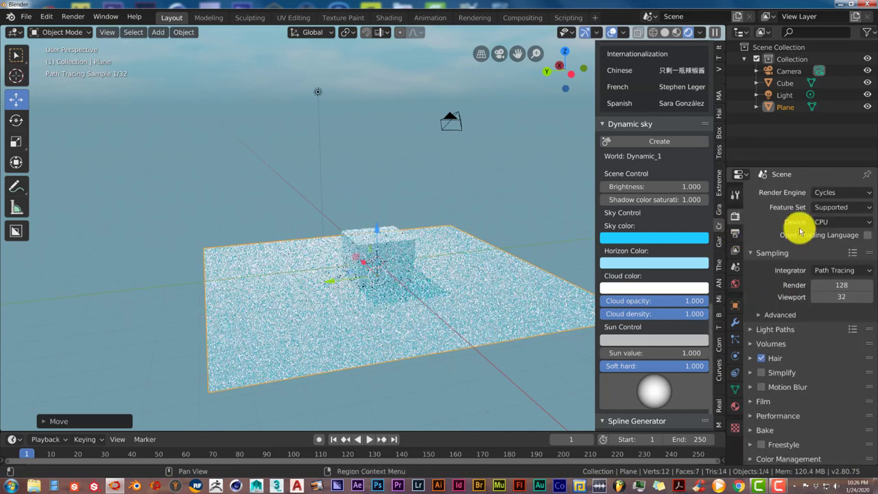
# - Switch the Cycles render device from CPU to GPU Compute
pyautogui.click(840, 222)
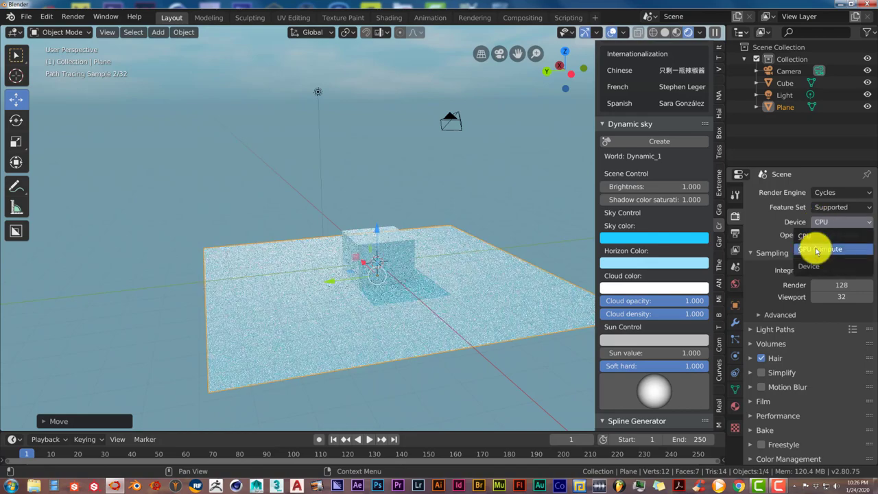
pyautogui.click(821, 249)
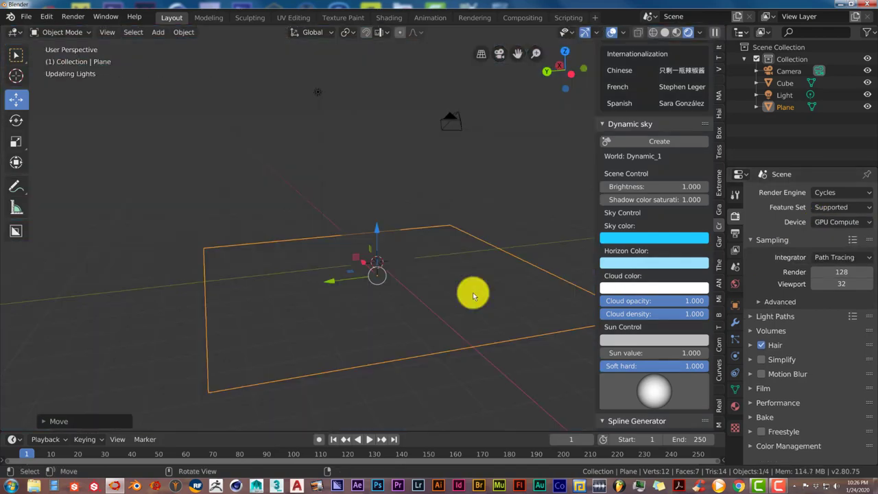
pyautogui.click(699, 33)
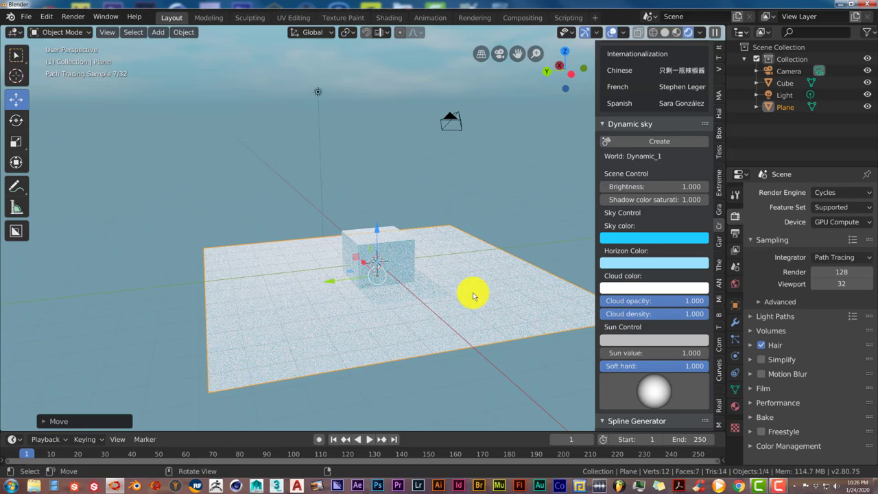
pyautogui.moveTo(414, 304)
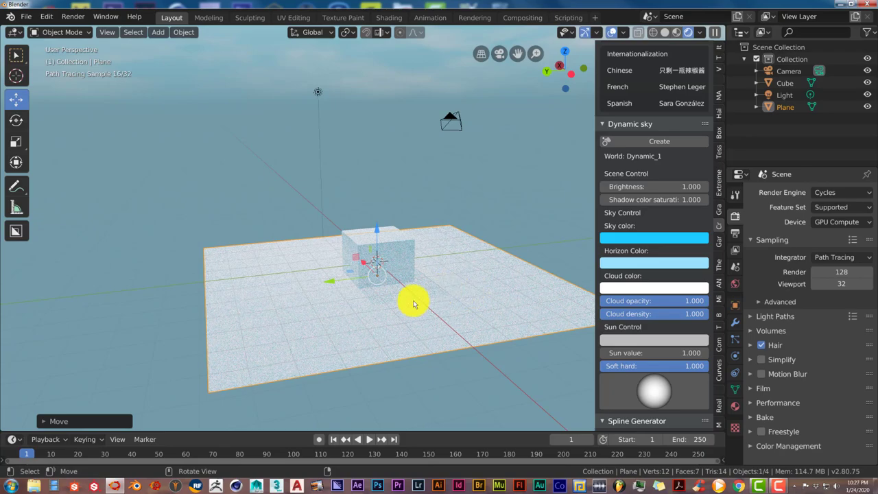
pyautogui.press('s')
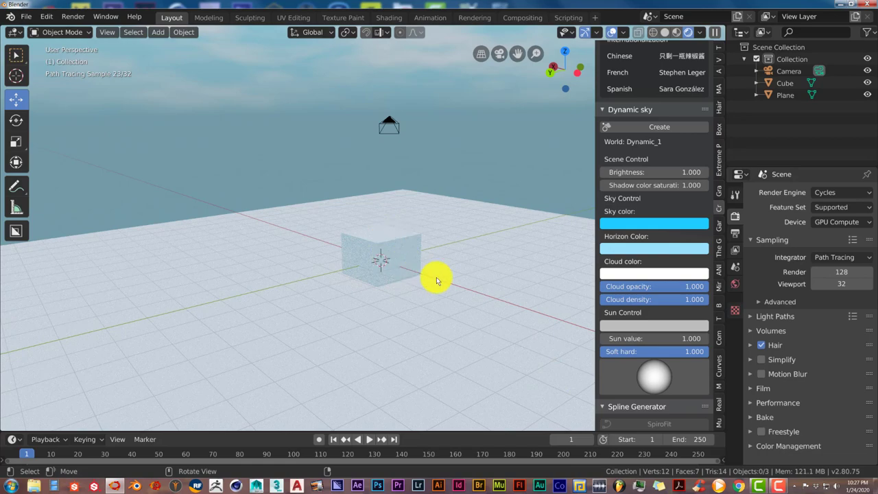
pyautogui.moveTo(323, 324)
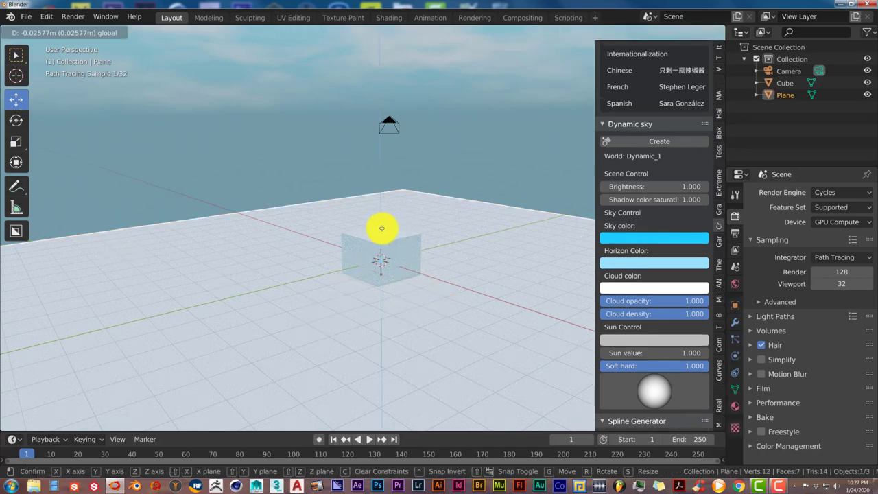
# - Confirm the ground plane's slightly shifted position beneath the cube
pyautogui.click(384, 247)
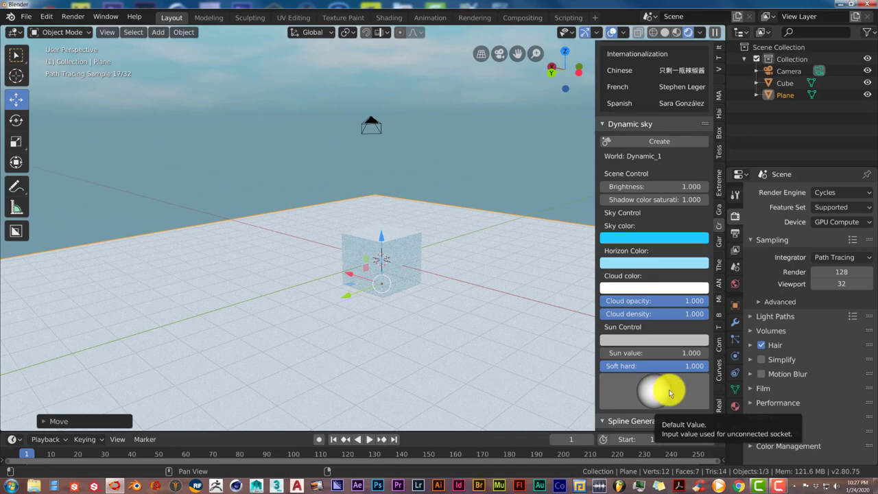
# - Set the Dynamic Sky sun direction low so the cube casts a long shadow
pyautogui.click(655, 394)
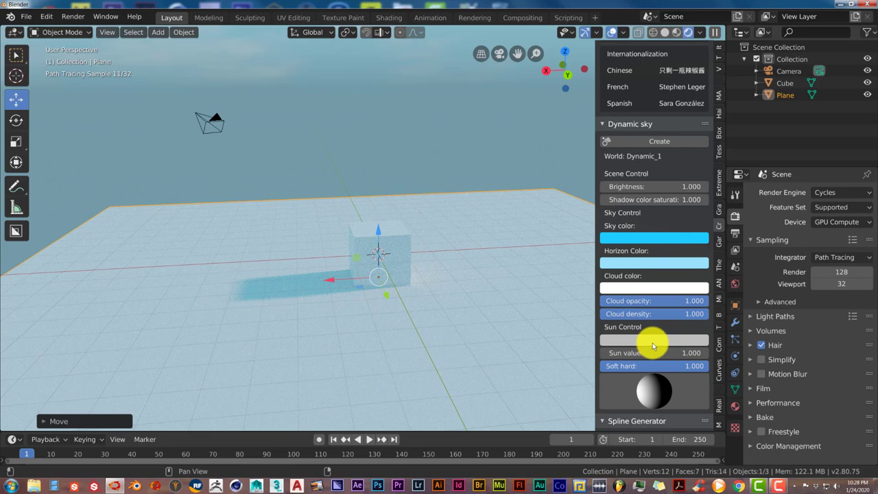
pyautogui.moveTo(657, 341)
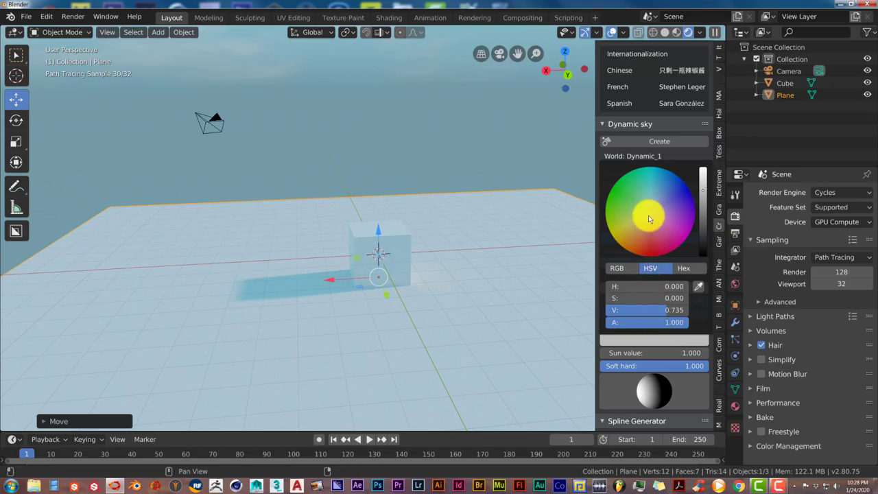
# - Give the Dynamic Sky sun a pale yellow colour with a higher Value
pyautogui.click(648, 216)
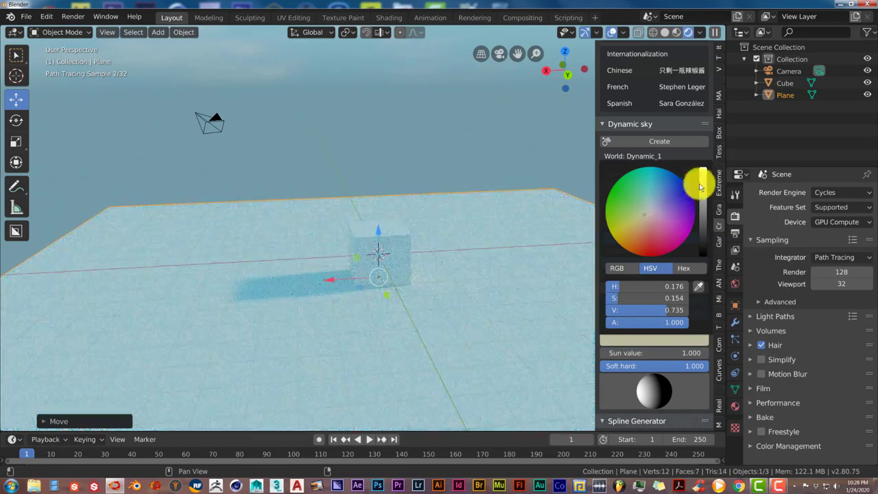
pyautogui.click(671, 204)
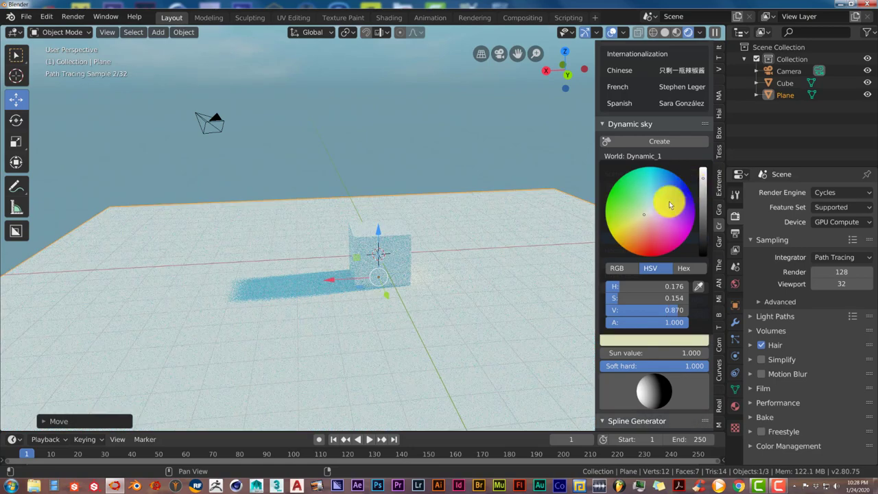